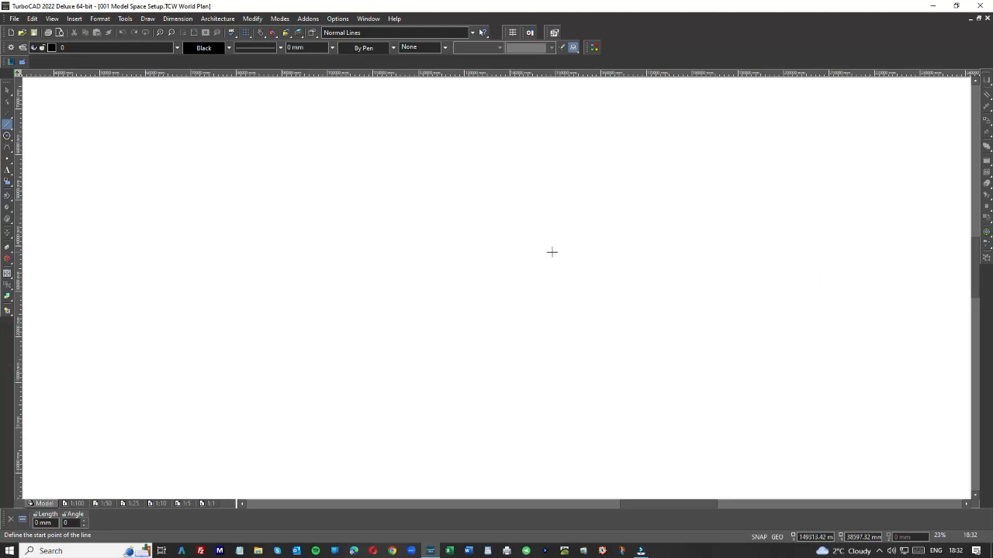
{"action": "mouse_move", "coordinate": [460, 202]}
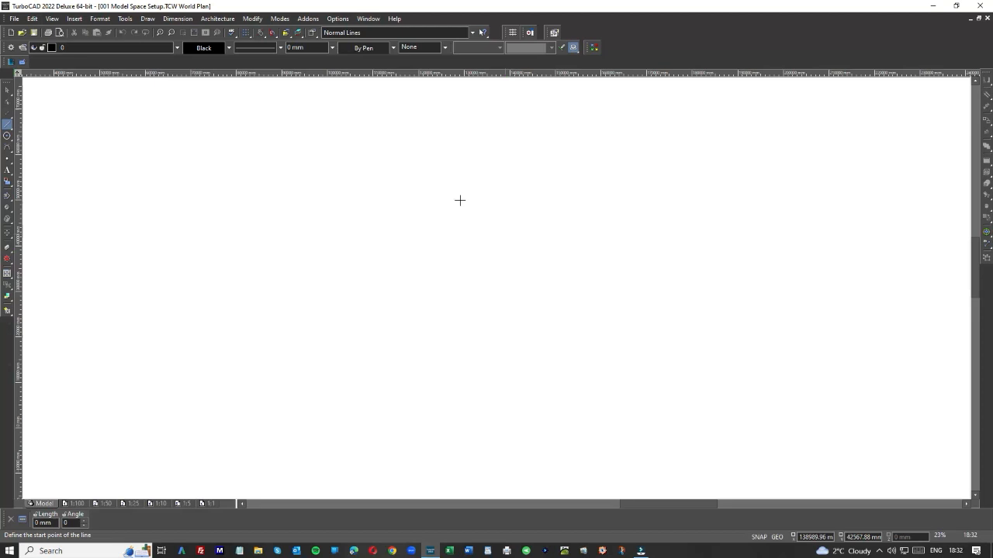
{"action": "mouse_move", "coordinate": [510, 251]}
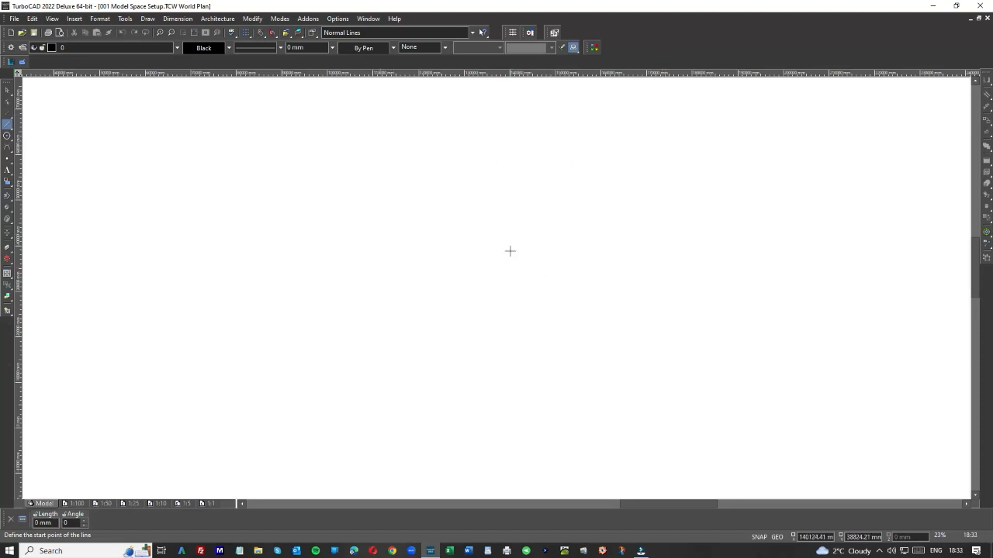
{"action": "mouse_move", "coordinate": [239, 372]}
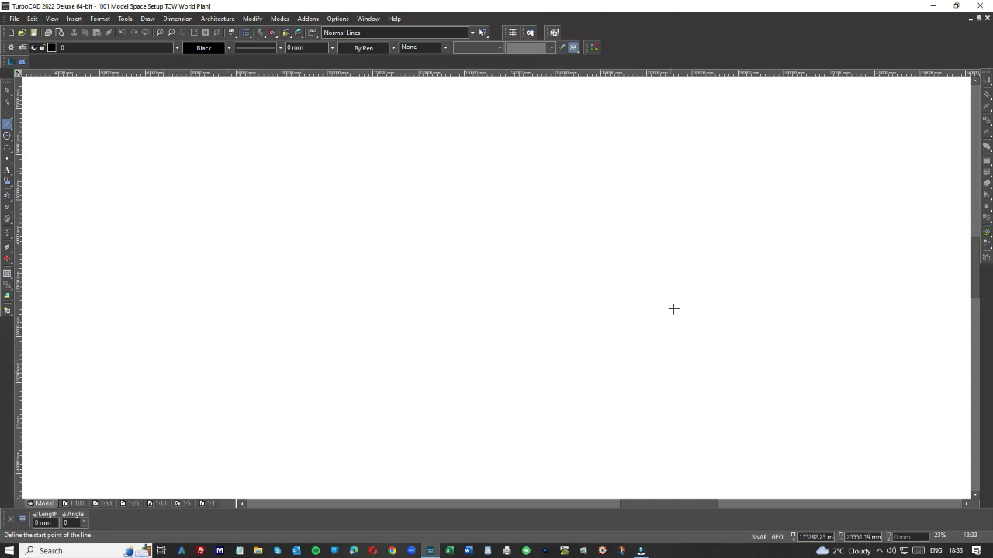
{"action": "mouse_move", "coordinate": [326, 234]}
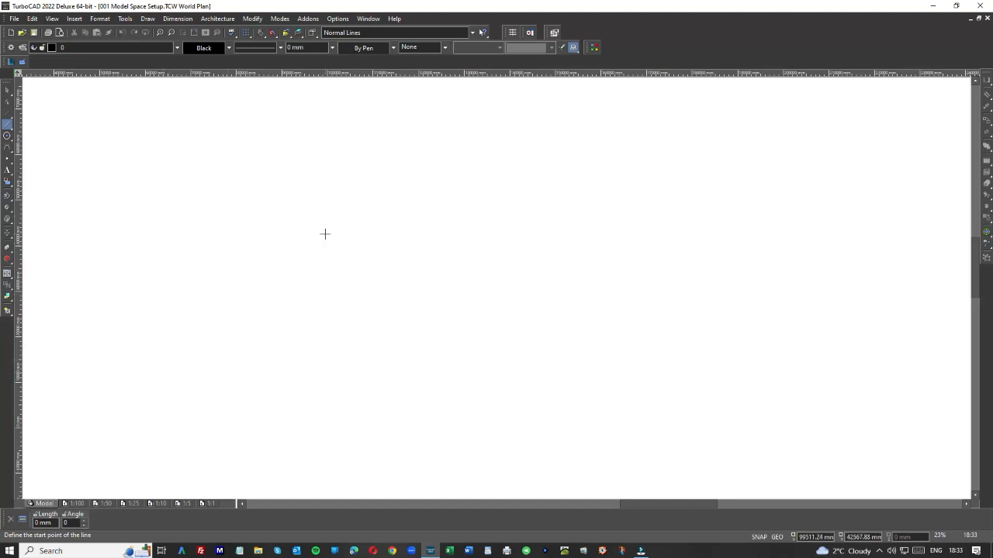
{"action": "mouse_move", "coordinate": [656, 201]}
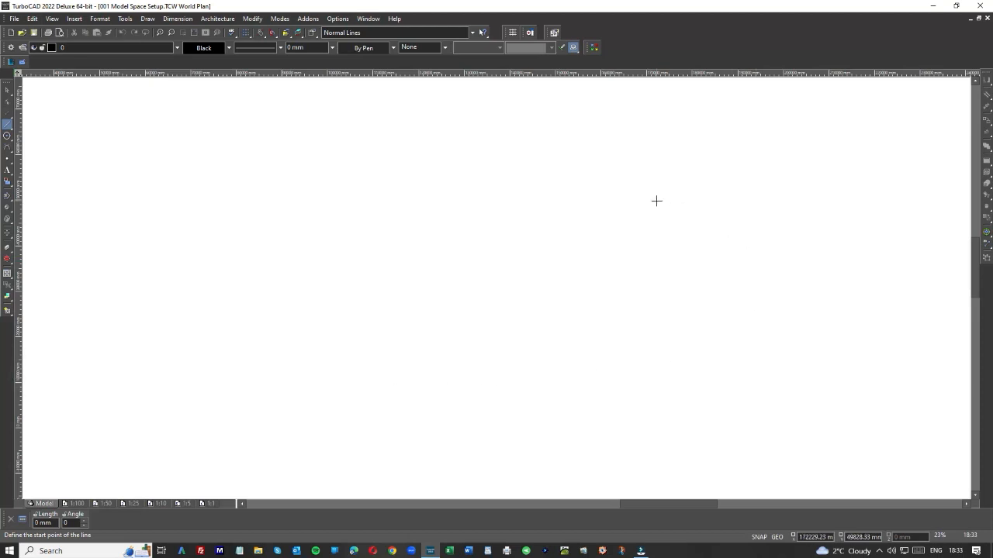
{"action": "mouse_move", "coordinate": [321, 224]}
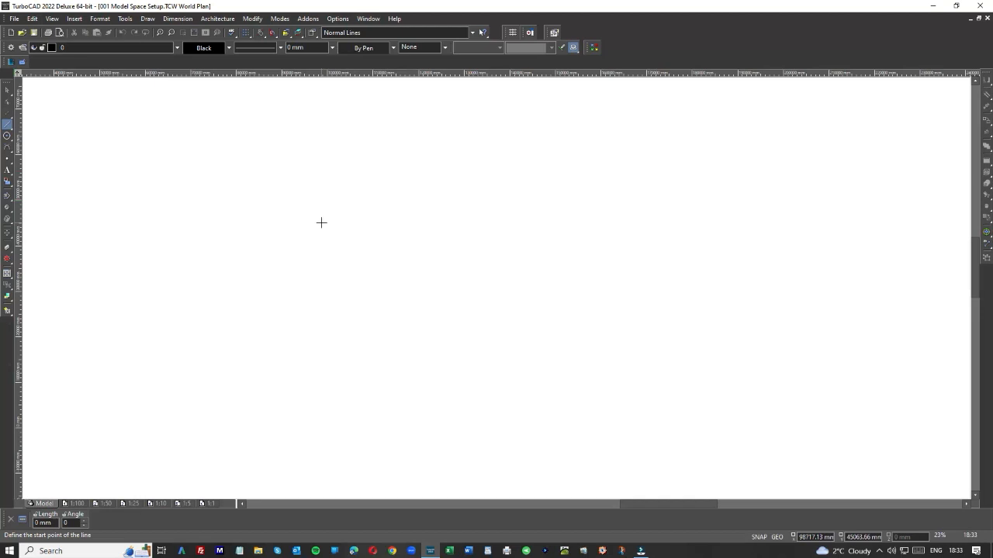
{"action": "mouse_move", "coordinate": [676, 40]}
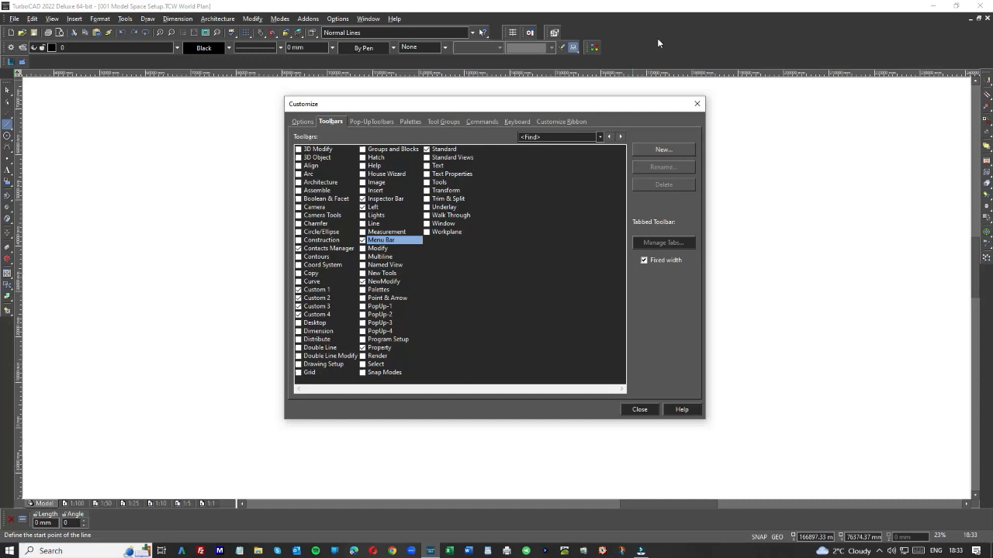
{"action": "mouse_move", "coordinate": [871, 140]}
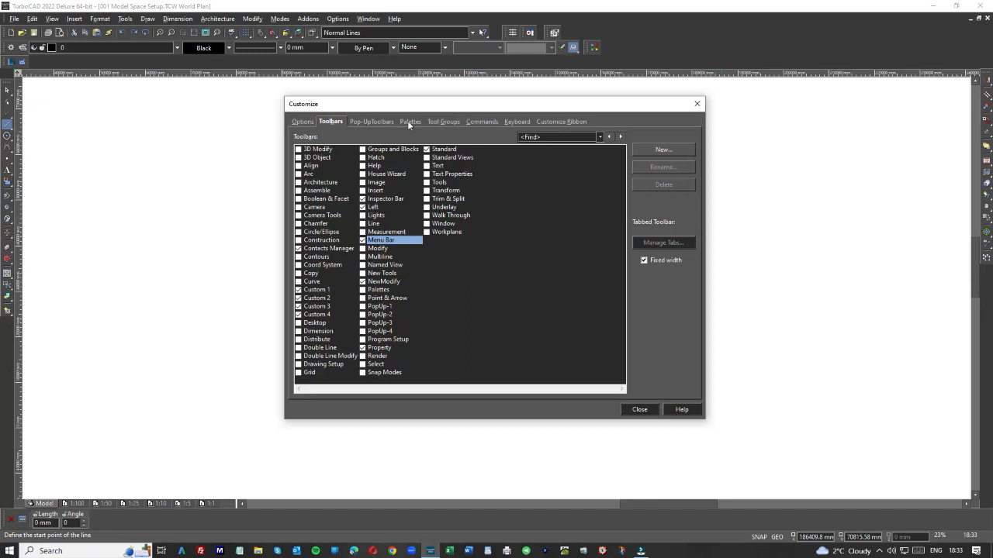
{"action": "mouse_move", "coordinate": [410, 124]}
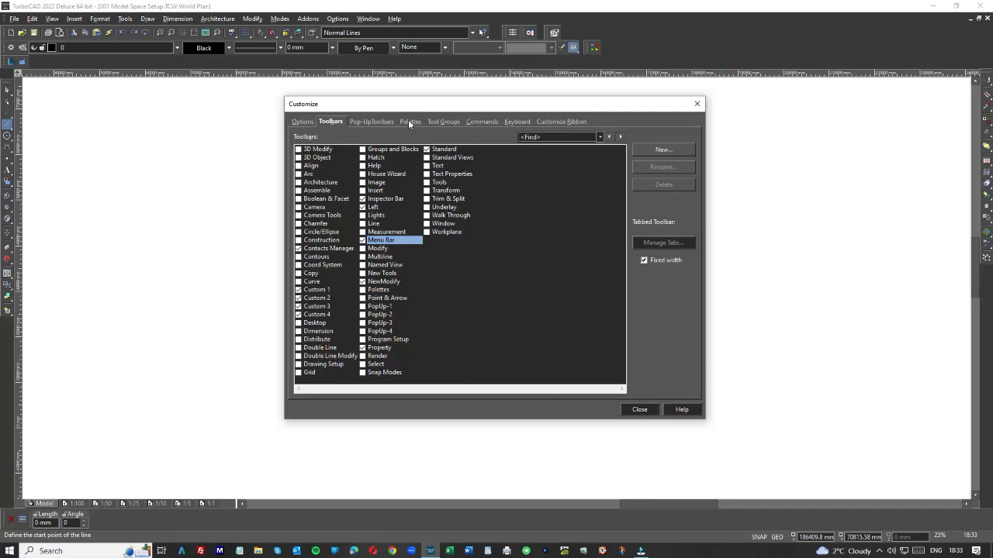
- Enable the Tools palette in the Customize Palettes list
{"action": "left_click", "coordinate": [410, 121]}
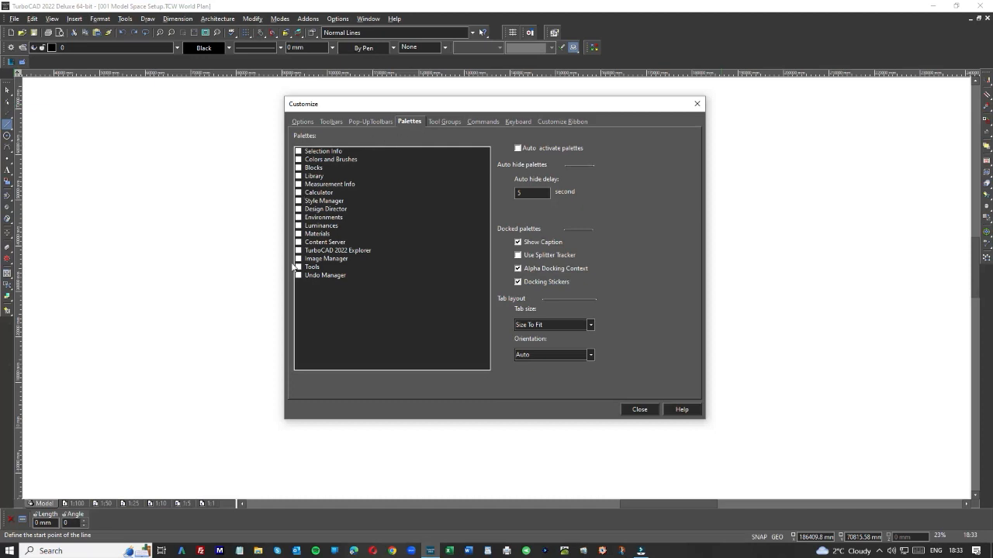
{"action": "left_click", "coordinate": [312, 267]}
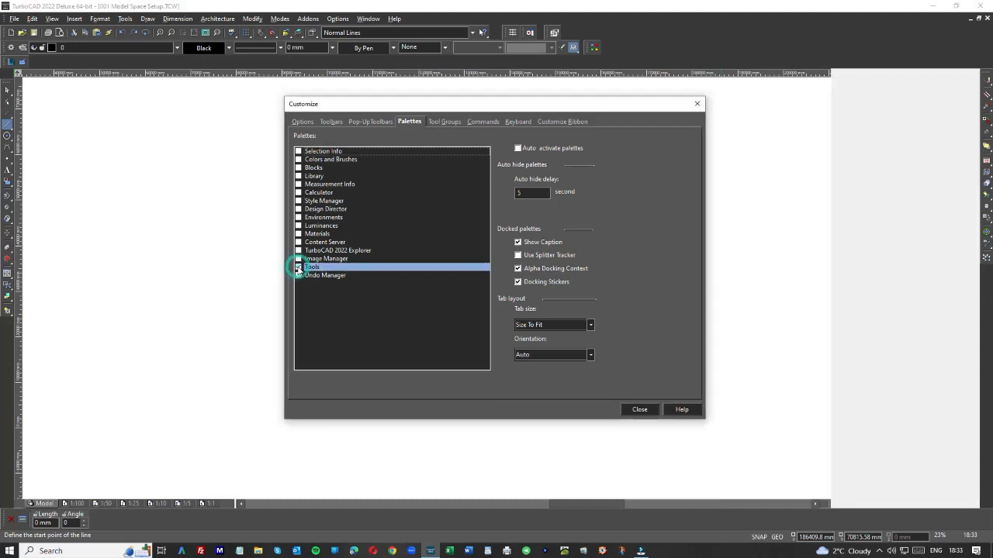
{"action": "left_click", "coordinate": [298, 267]}
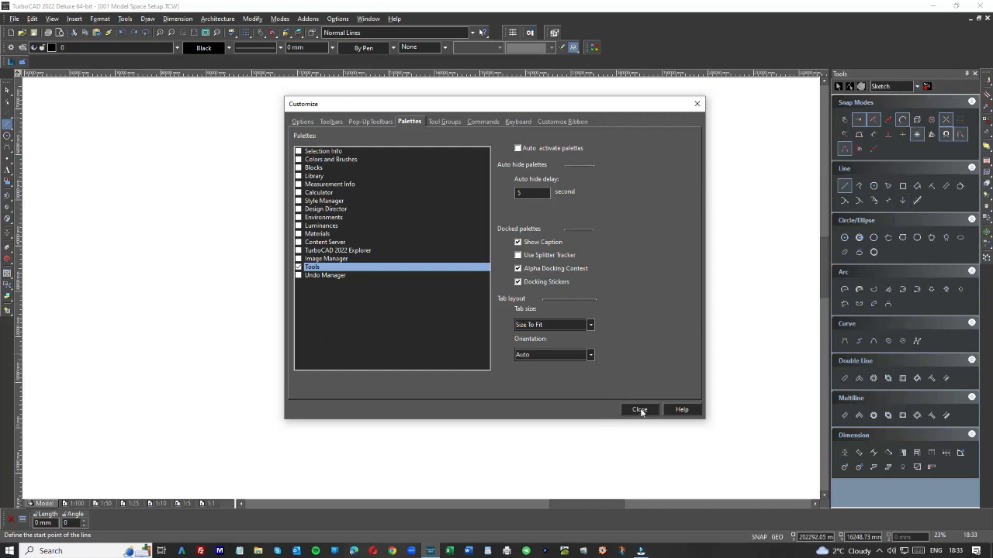
- Close the Customize dialog, leaving the Tools palette docked beside model space
{"action": "left_click", "coordinate": [639, 410]}
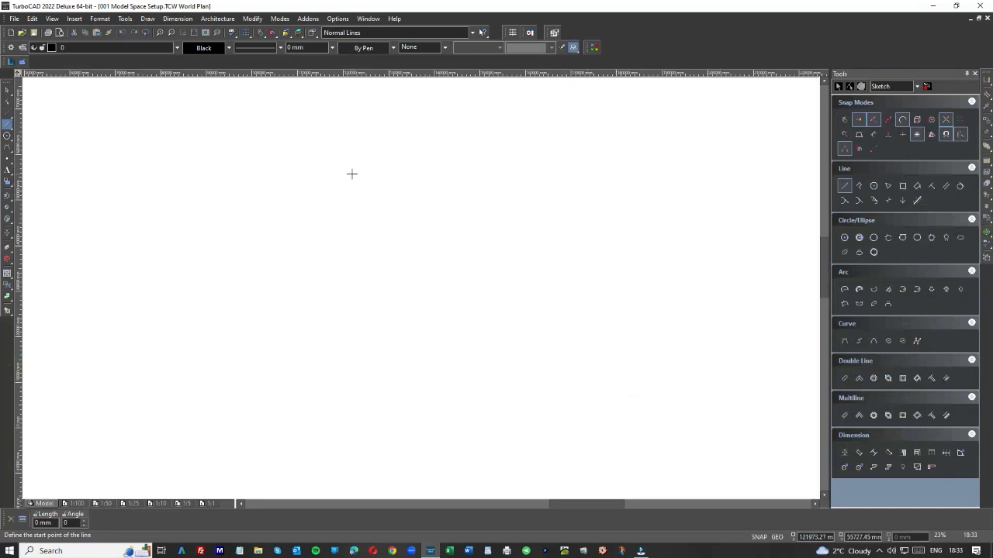
{"action": "mouse_move", "coordinate": [354, 199]}
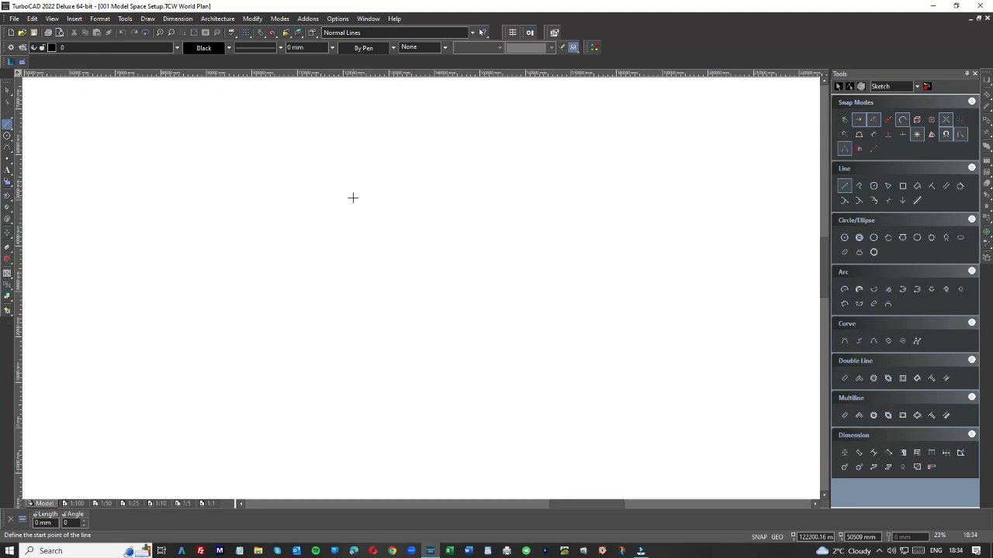
{"action": "mouse_move", "coordinate": [561, 219]}
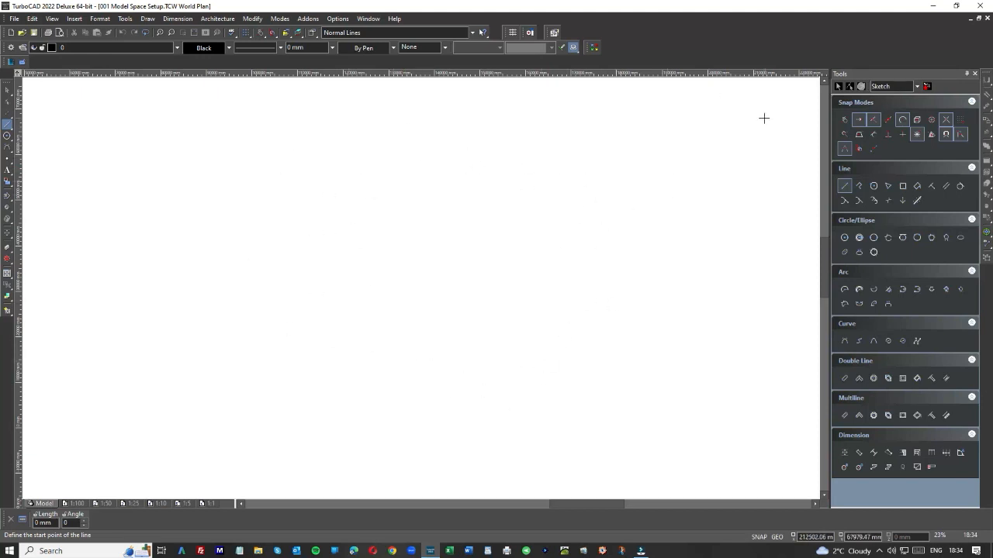
{"action": "mouse_move", "coordinate": [574, 195]}
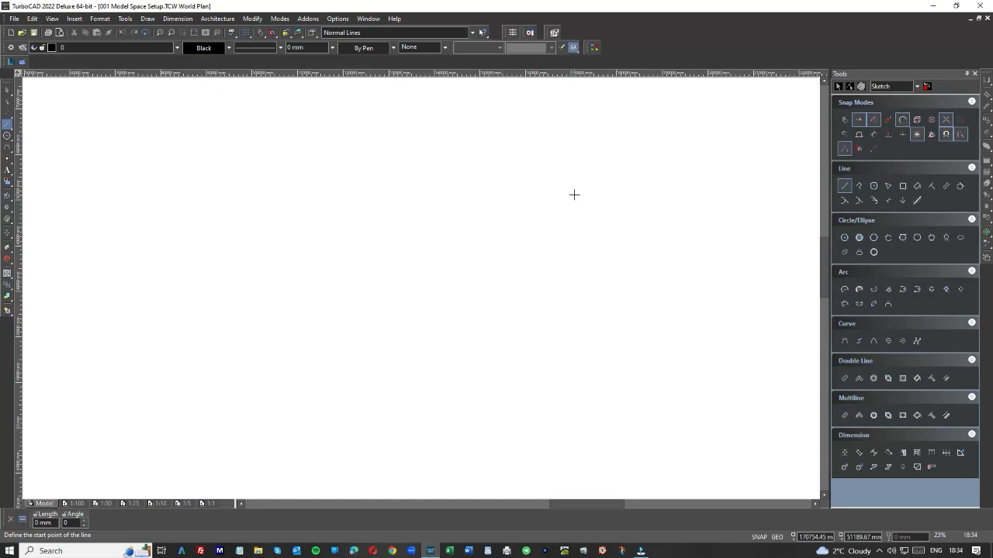
{"action": "mouse_move", "coordinate": [543, 317]}
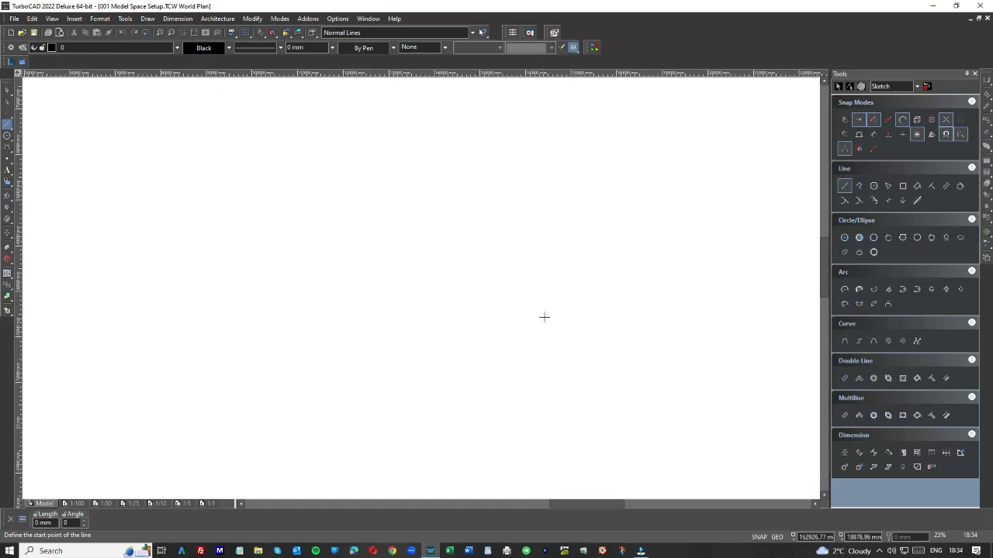
{"action": "mouse_move", "coordinate": [374, 164]}
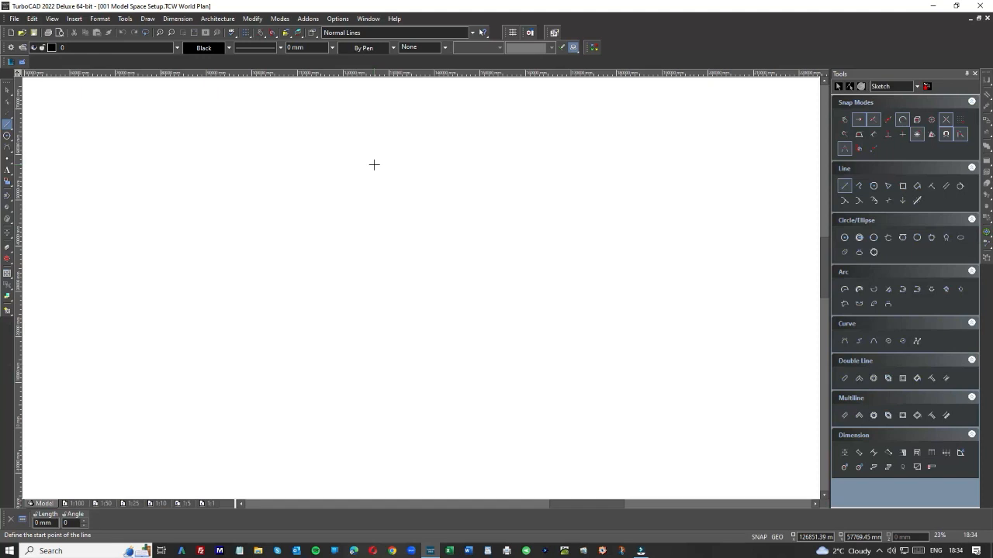
{"action": "mouse_move", "coordinate": [872, 251]}
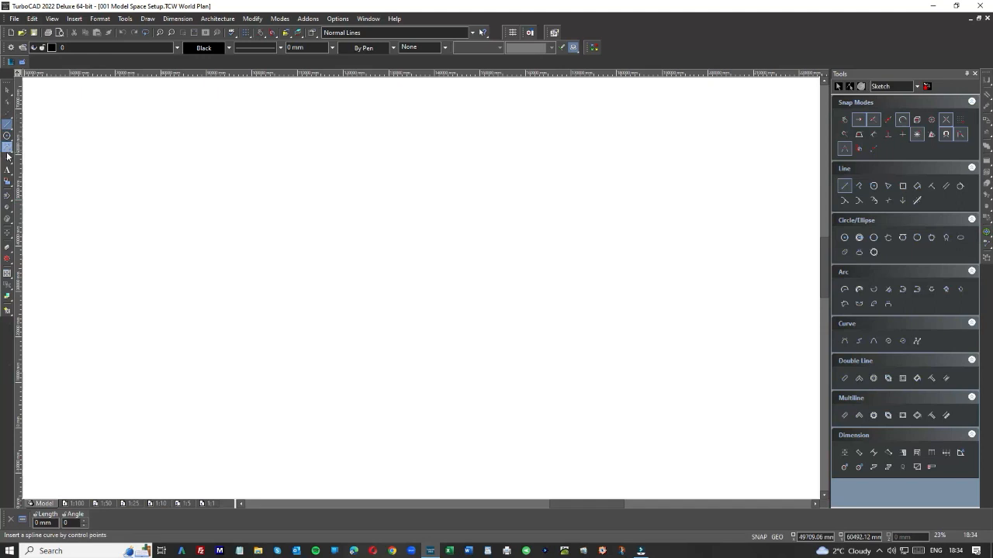
{"action": "mouse_move", "coordinate": [6, 258]}
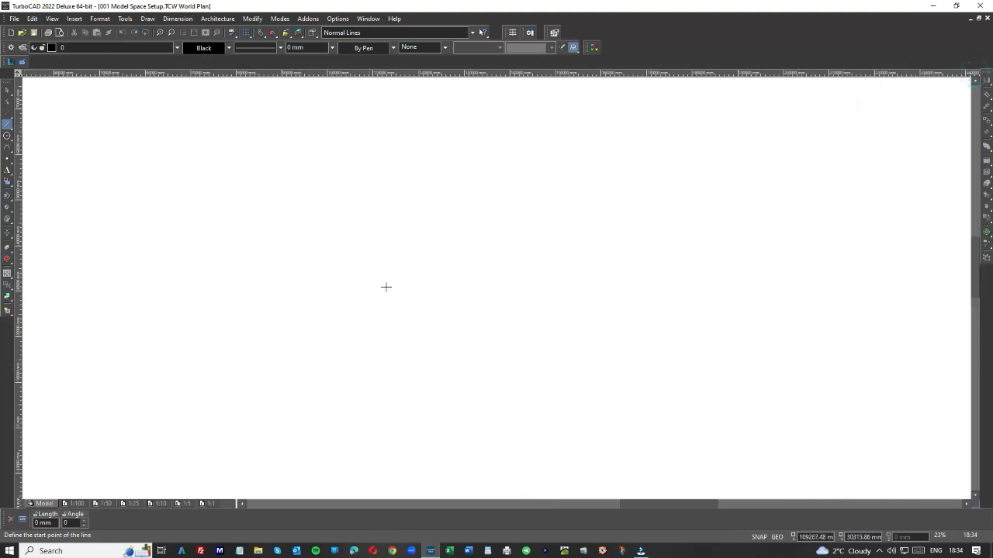
{"action": "mouse_move", "coordinate": [431, 304]}
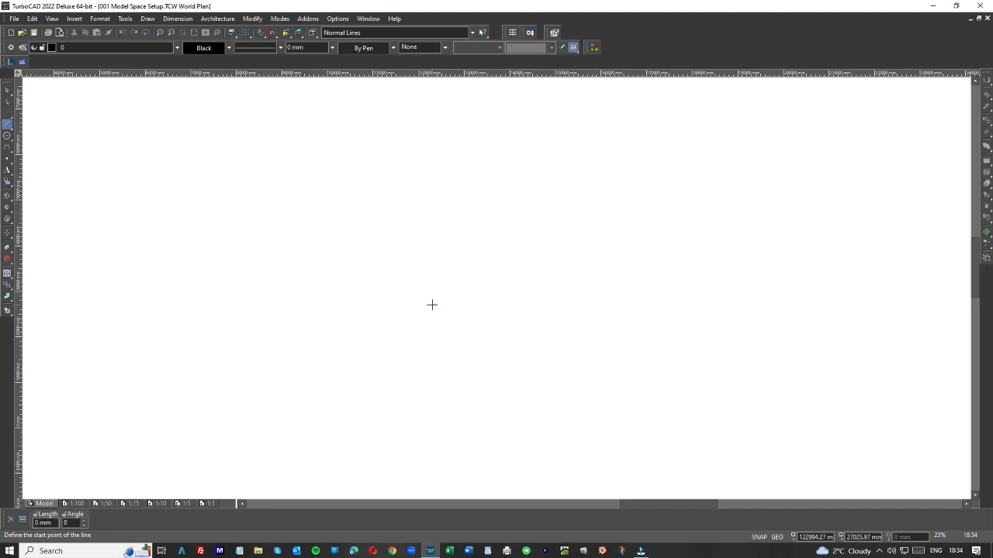
{"action": "mouse_move", "coordinate": [422, 357]}
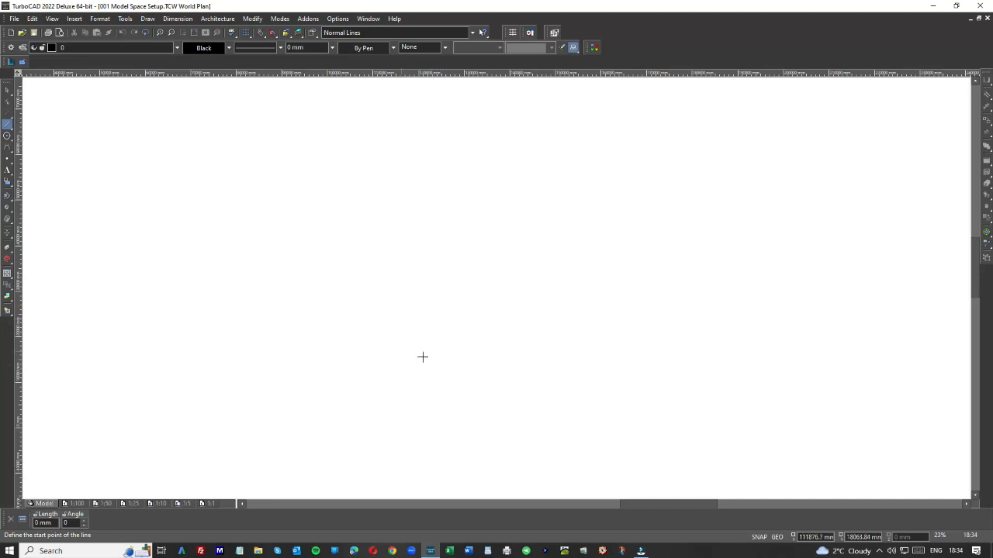
{"action": "mouse_move", "coordinate": [357, 297]}
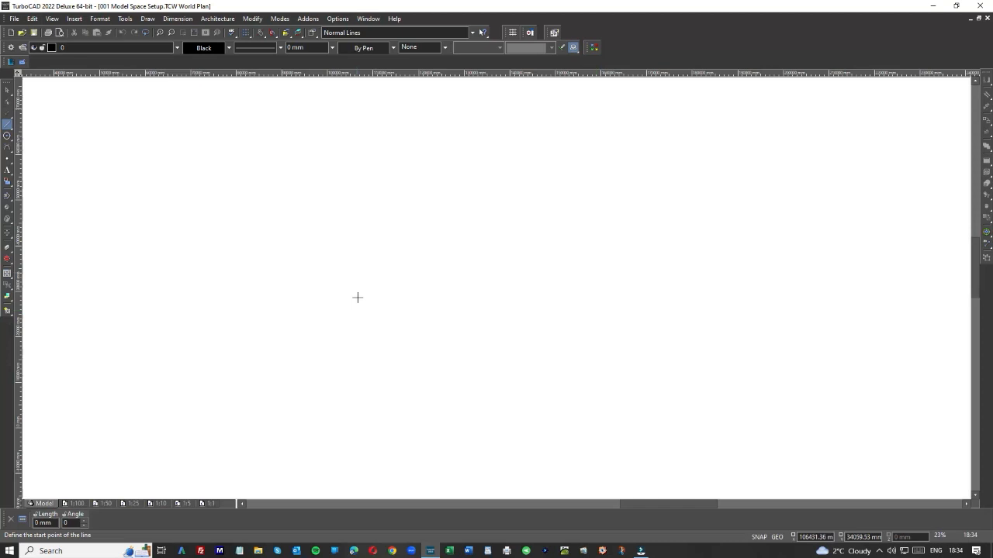
{"action": "mouse_move", "coordinate": [702, 50]}
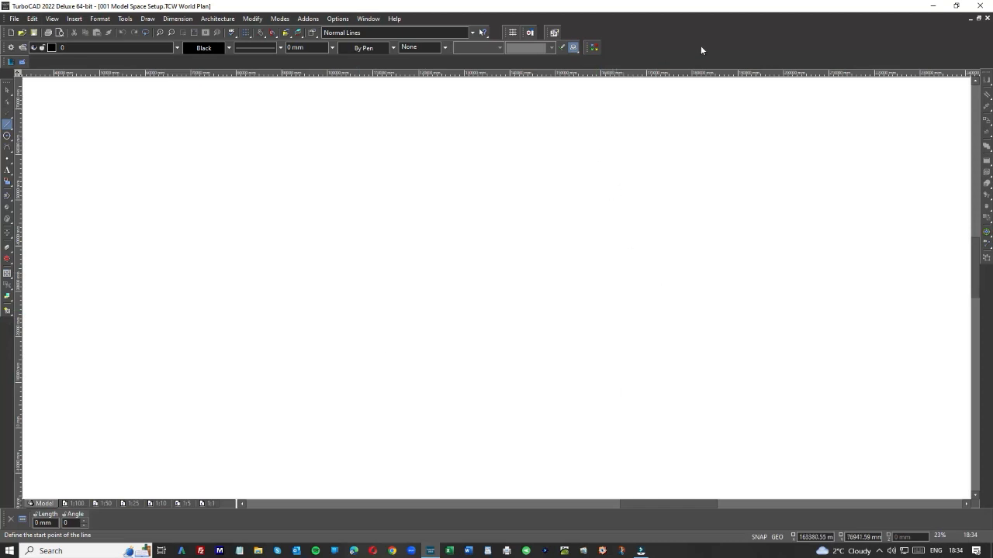
{"action": "mouse_move", "coordinate": [786, 40]}
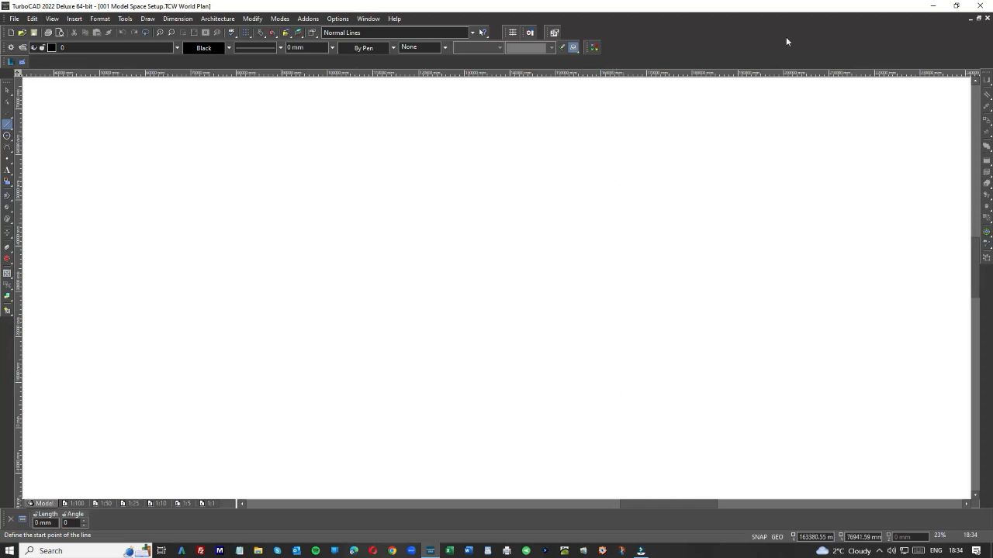
{"action": "mouse_move", "coordinate": [776, 42]}
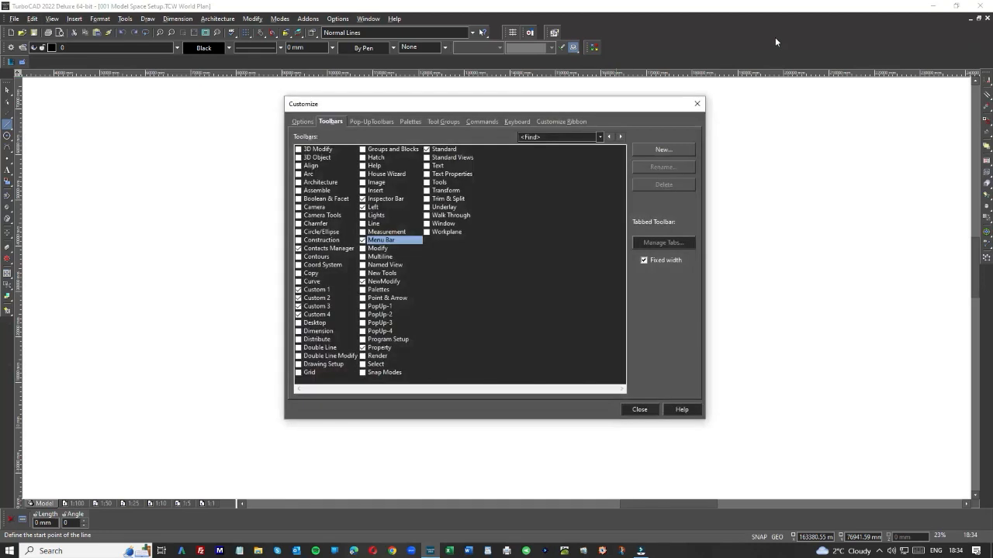
{"action": "mouse_move", "coordinate": [752, 47]}
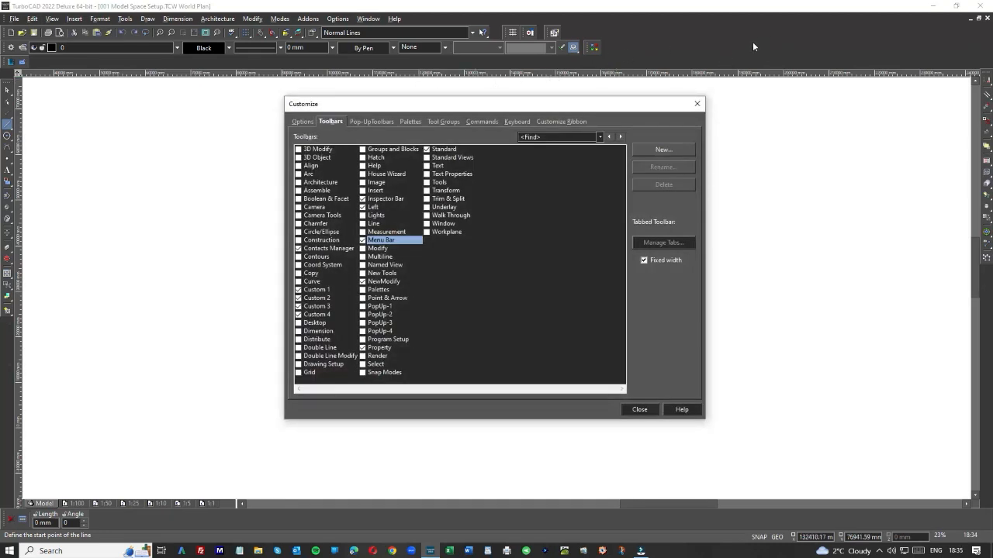
{"action": "mouse_move", "coordinate": [757, 42]}
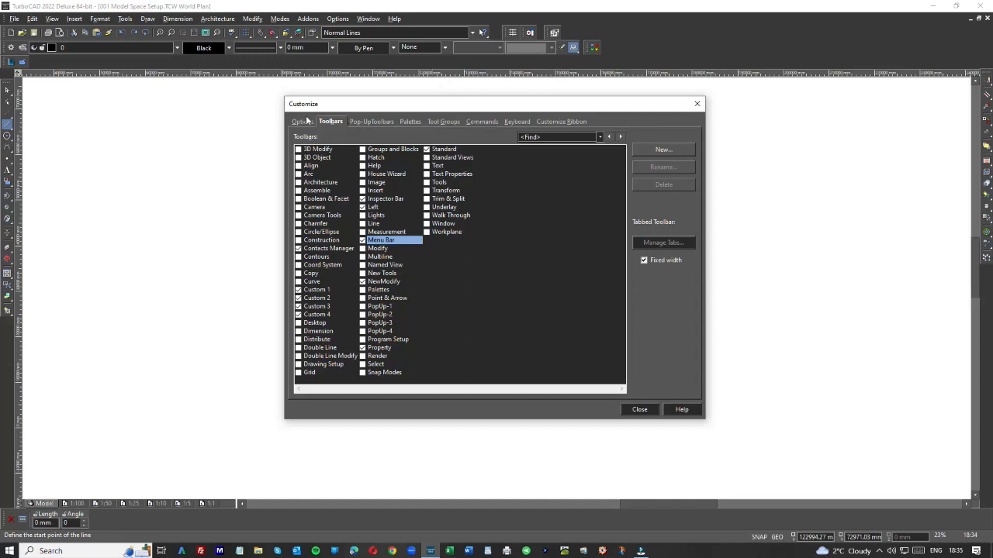
- Re-enable the Tools palette in Customize Palettes and close the dialog
{"action": "left_click", "coordinate": [410, 121]}
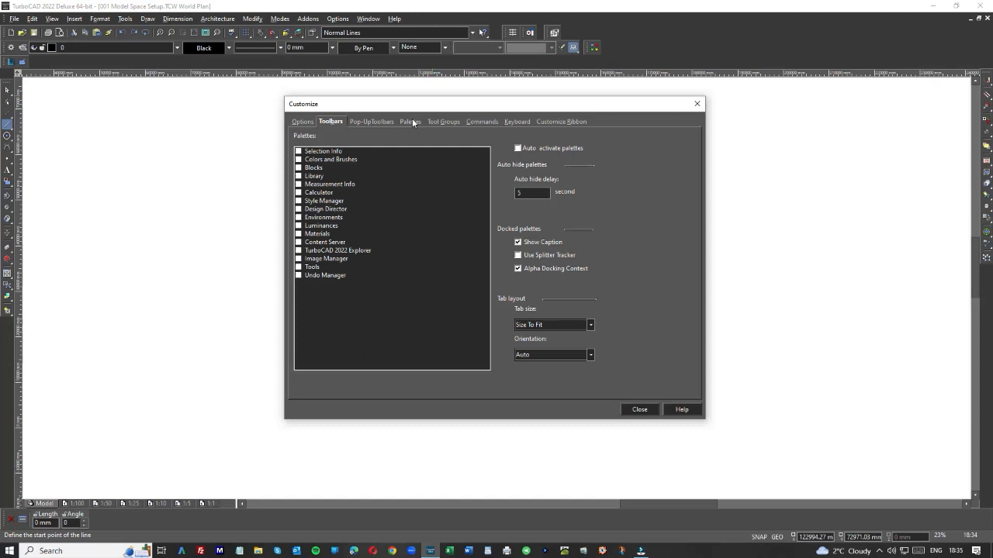
{"action": "left_click", "coordinate": [409, 121]}
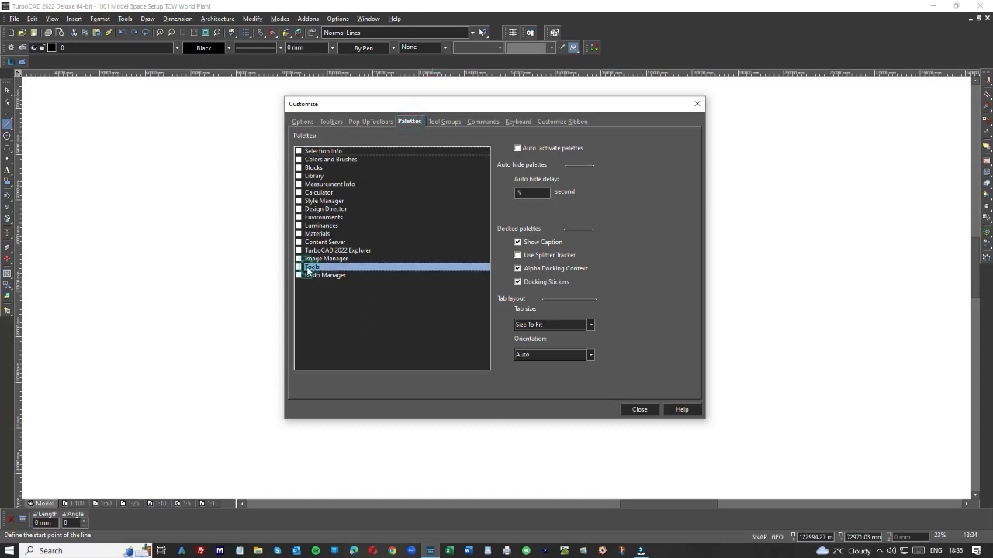
{"action": "left_click", "coordinate": [298, 267]}
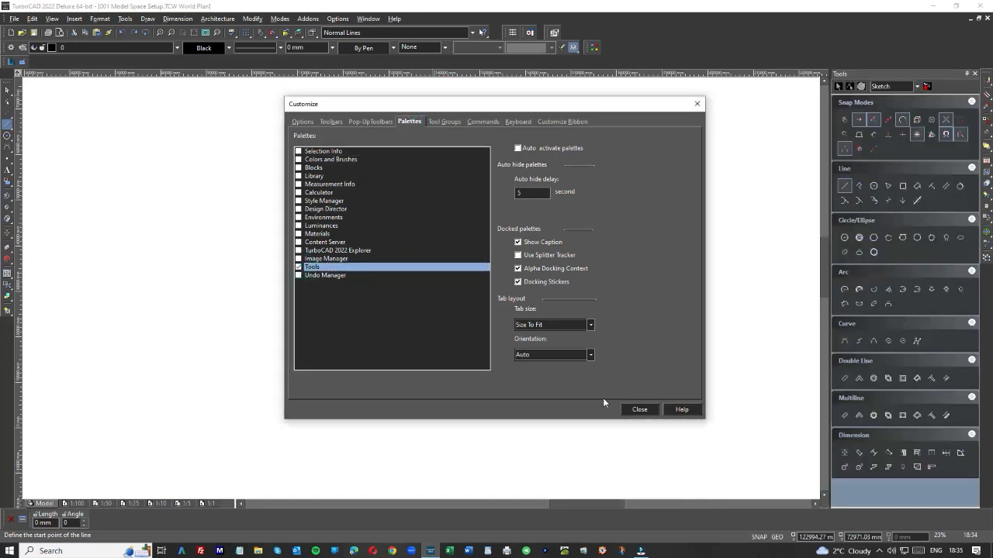
{"action": "left_click", "coordinate": [639, 409]}
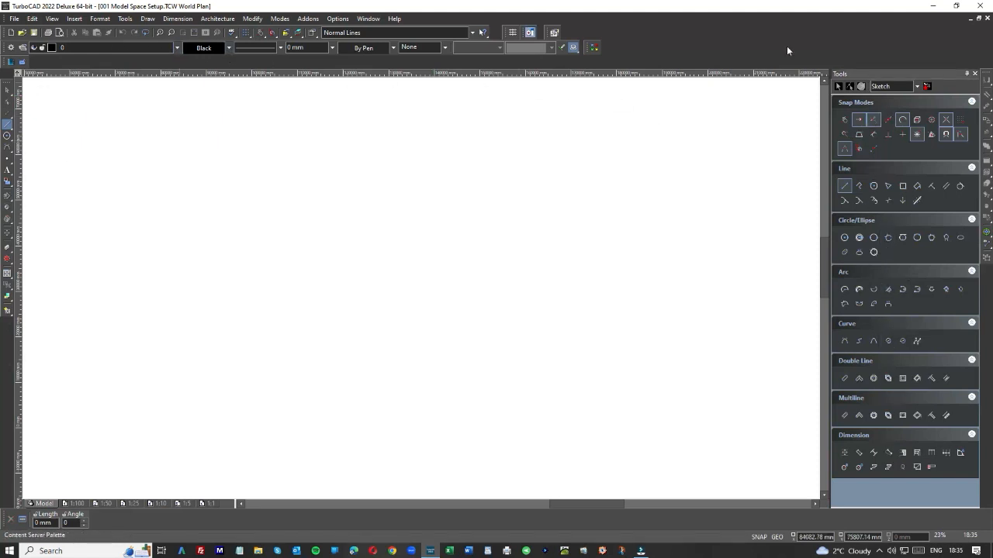
- Close the docked Tools palette from its title bar
{"action": "left_click", "coordinate": [844, 186]}
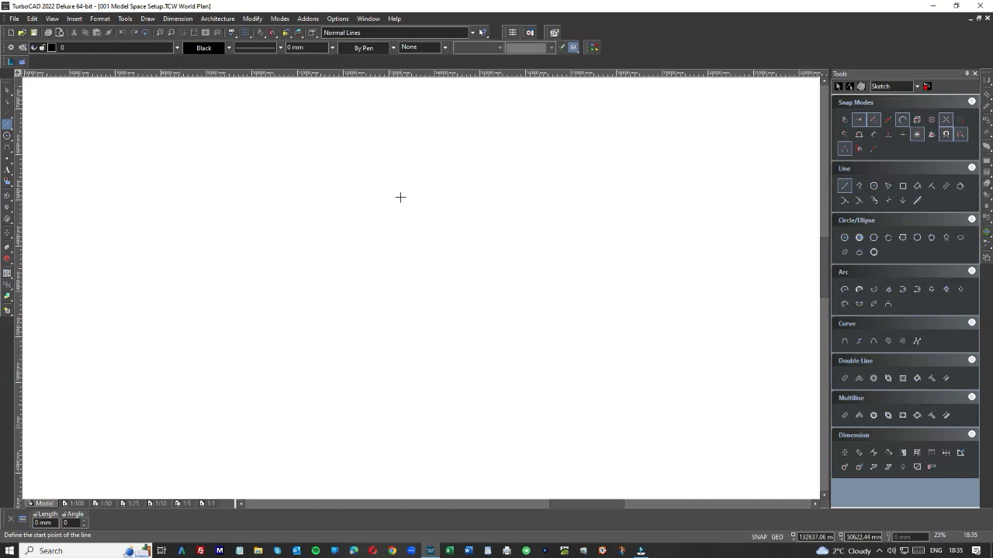
{"action": "mouse_move", "coordinate": [374, 194]}
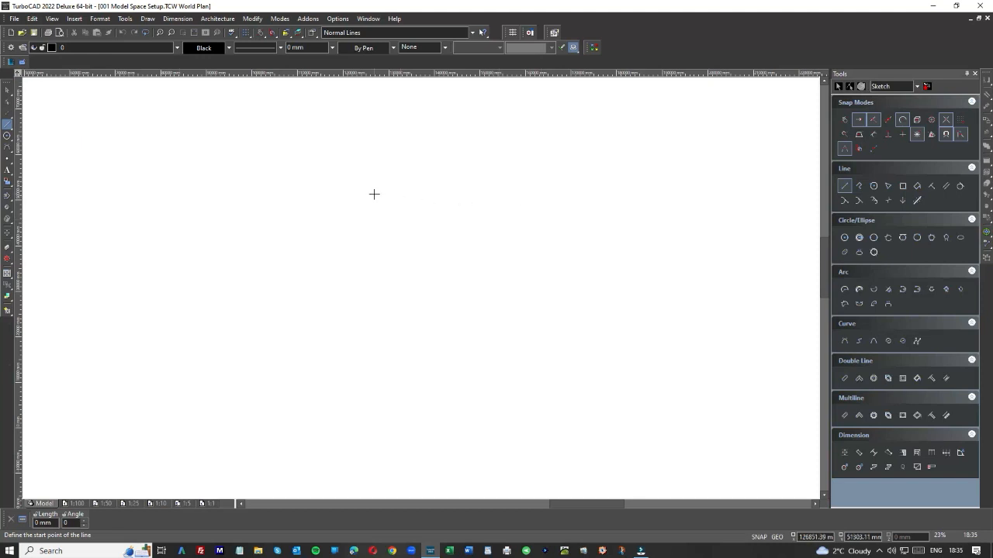
{"action": "mouse_move", "coordinate": [643, 168]}
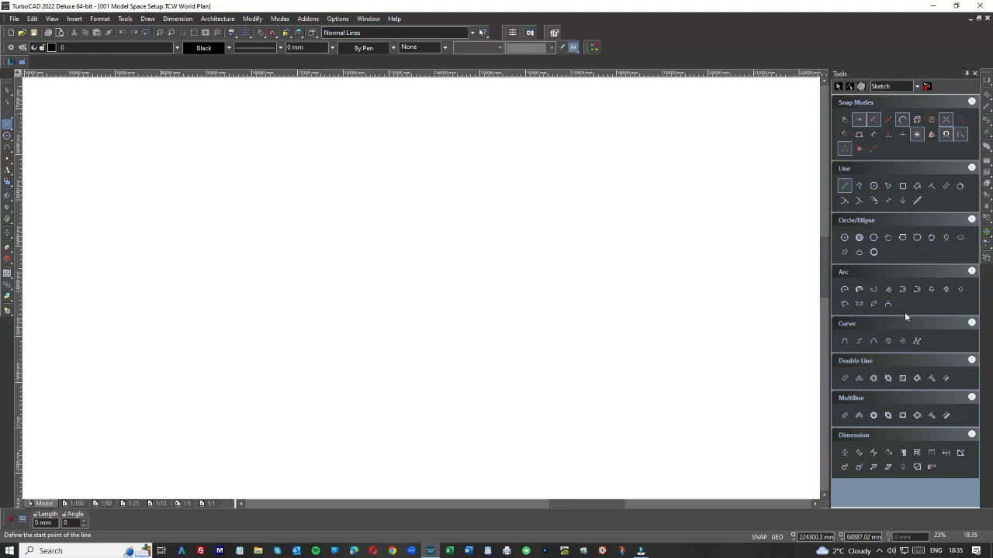
{"action": "mouse_move", "coordinate": [97, 180]}
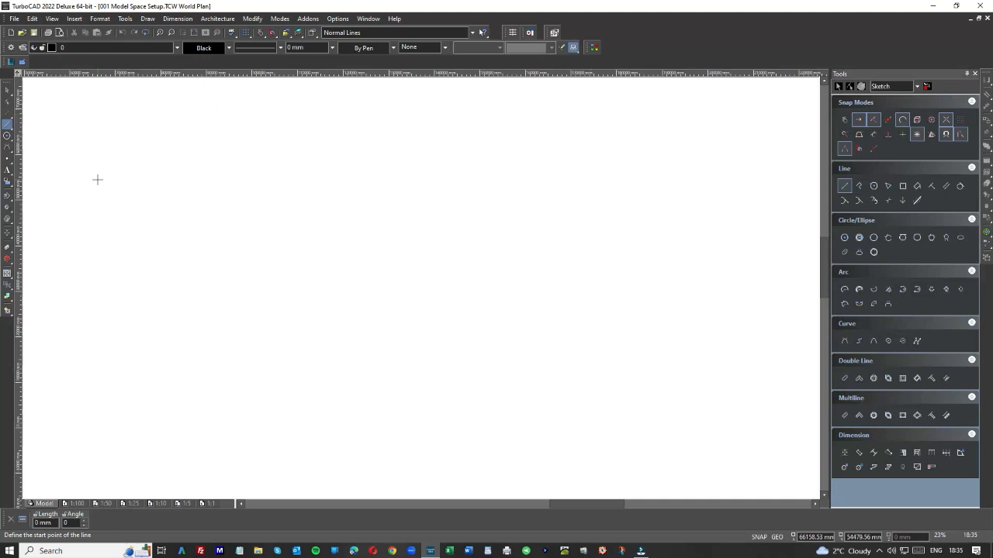
{"action": "mouse_move", "coordinate": [454, 155]}
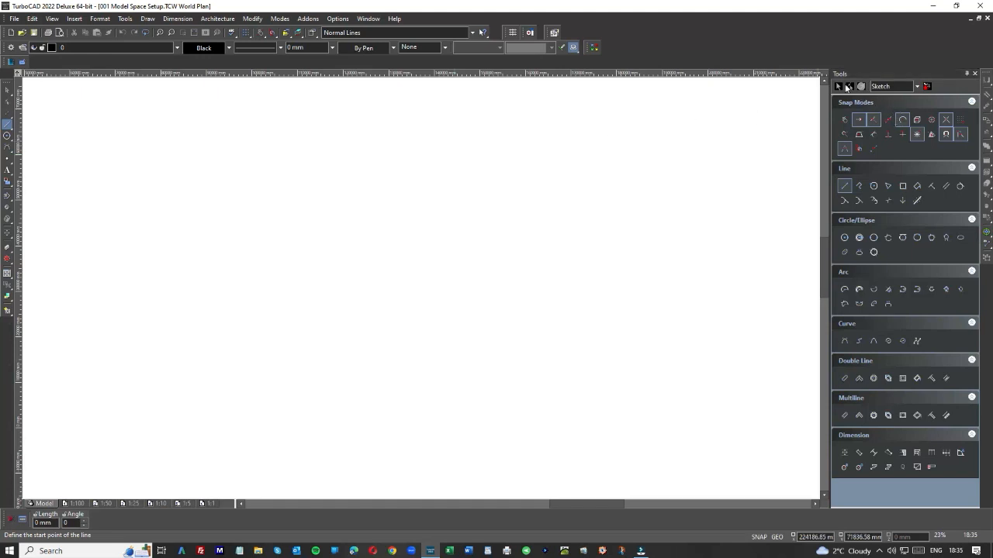
{"action": "left_click", "coordinate": [975, 73]}
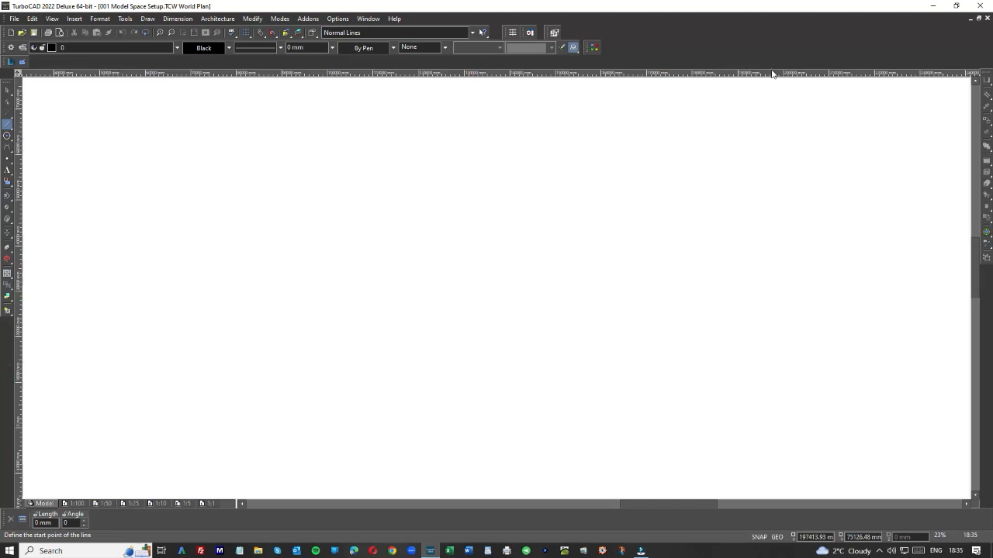
{"action": "mouse_move", "coordinate": [745, 42]}
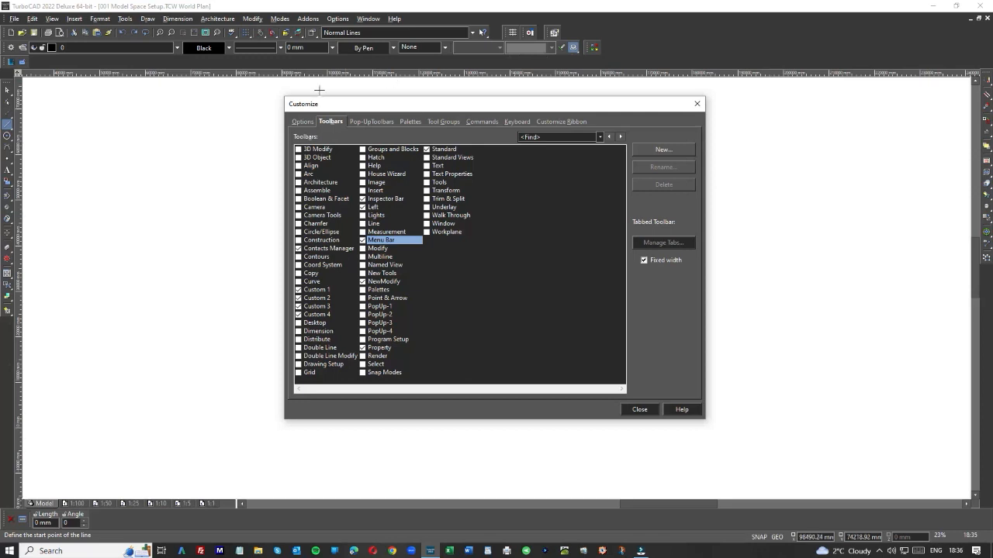
{"action": "mouse_move", "coordinate": [409, 124]}
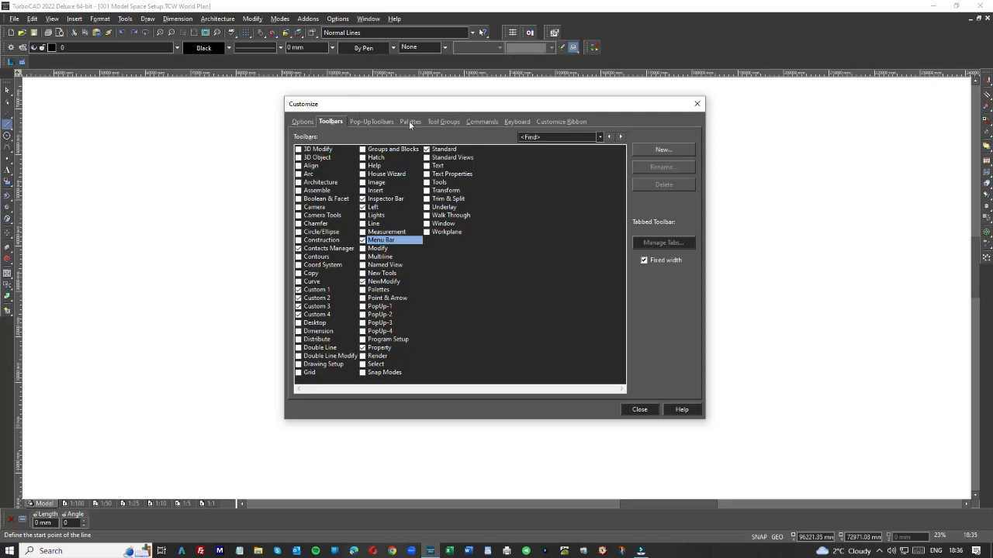
- Switch the Customize dialog to the Palettes list
{"action": "left_click", "coordinate": [409, 121]}
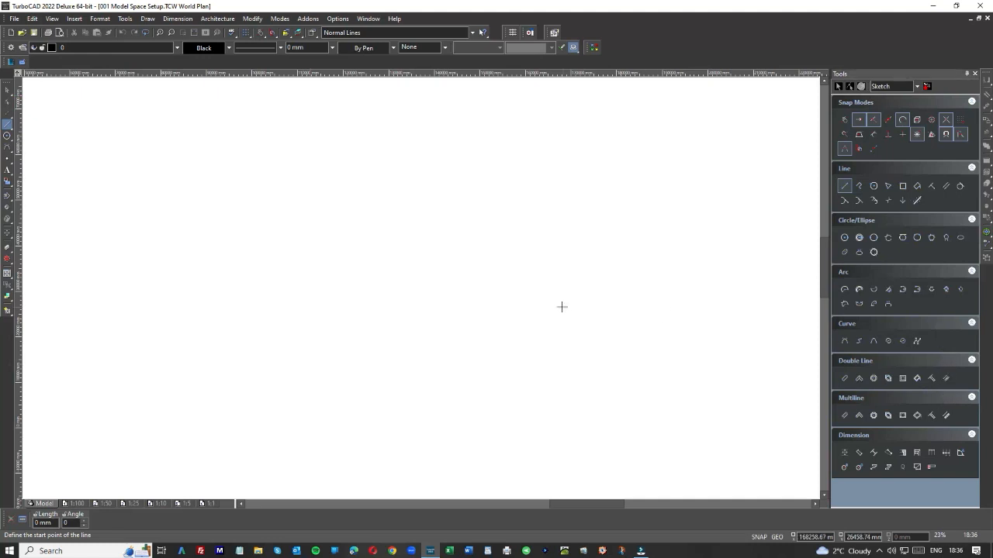
{"action": "mouse_move", "coordinate": [590, 229]}
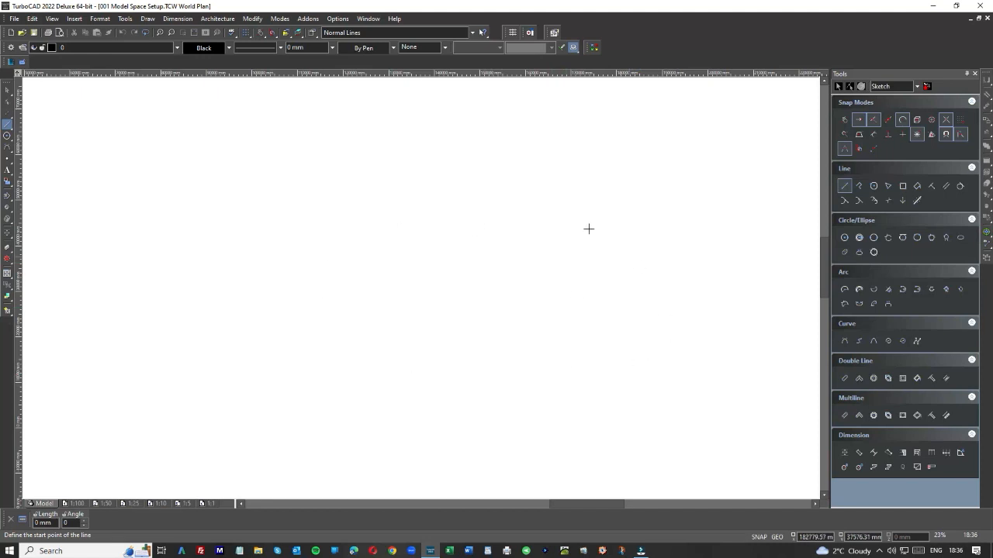